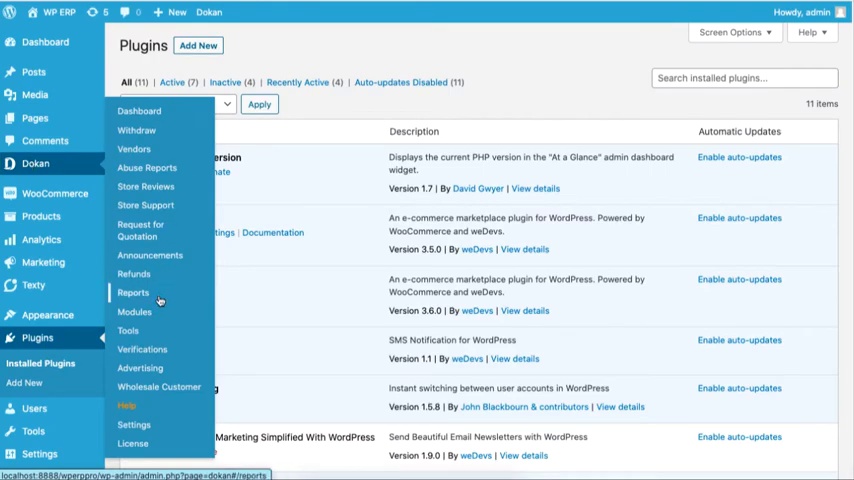
Switch on the Geolocation module in Dokan's Modules list
{"action": "left_click", "coordinate": [134, 311]}
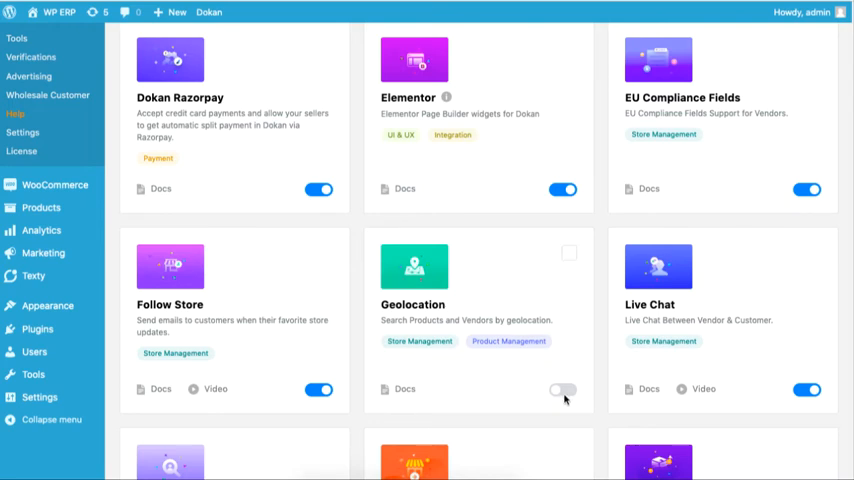
{"action": "left_click", "coordinate": [563, 389]}
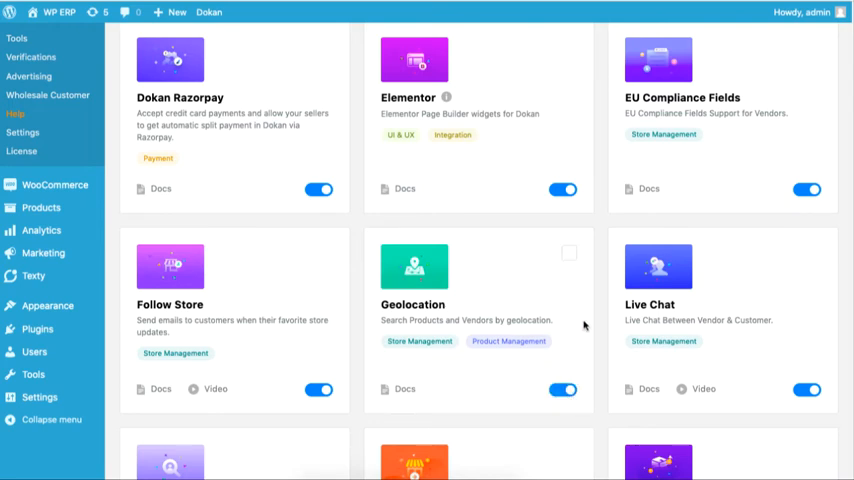
{"action": "scroll", "scroll_direction": "up", "scroll_amount": 3}
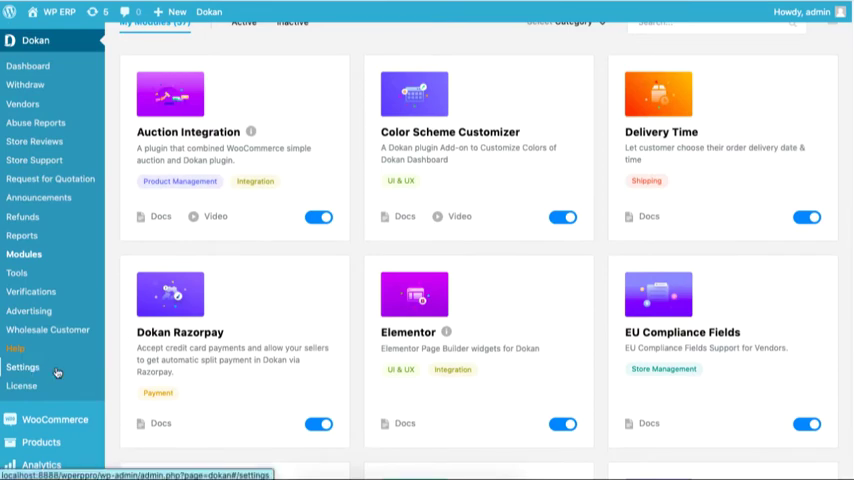
Open Dokan's Appearance settings and enable Show Map on Store Page
{"action": "left_click", "coordinate": [22, 367]}
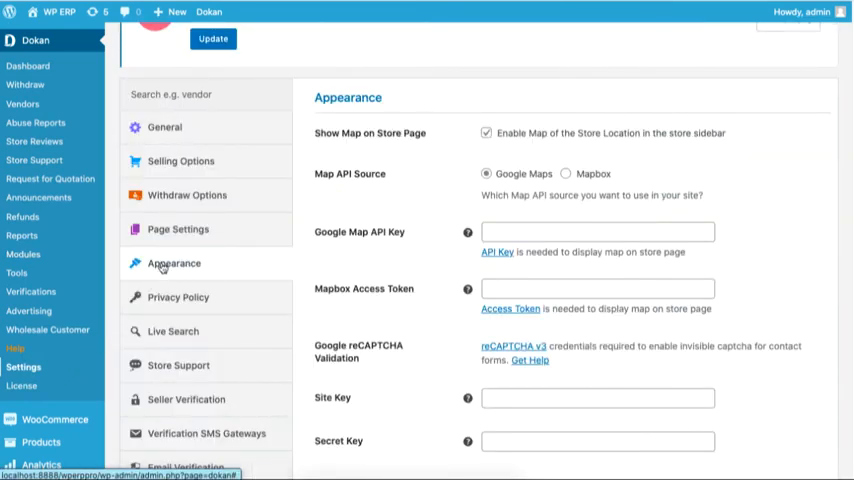
{"action": "mouse_move", "coordinate": [246, 265]}
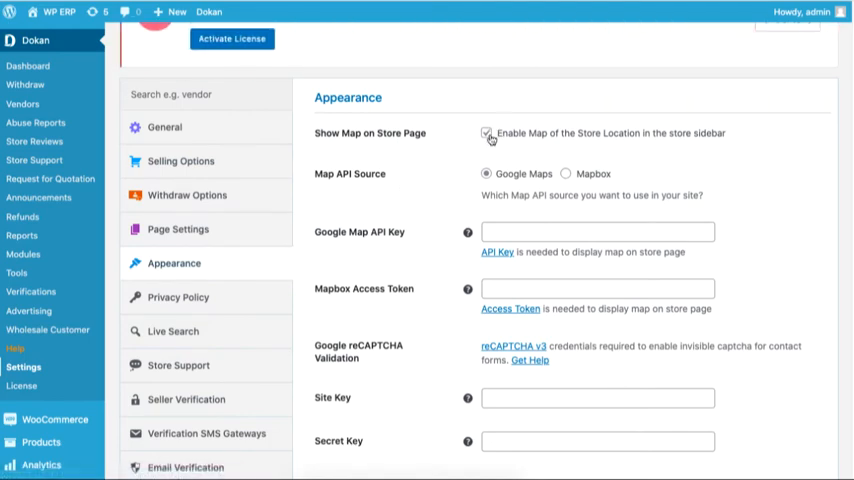
{"action": "left_click", "coordinate": [486, 133]}
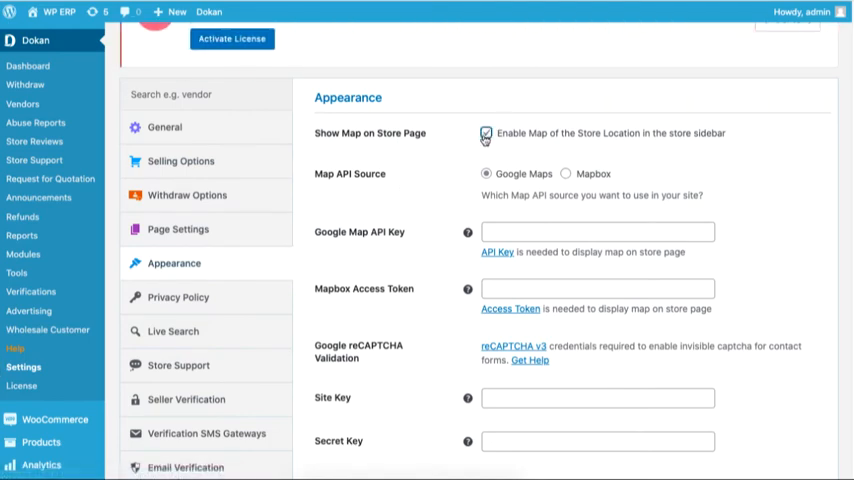
{"action": "scroll", "scroll_direction": "down", "scroll_amount": 3}
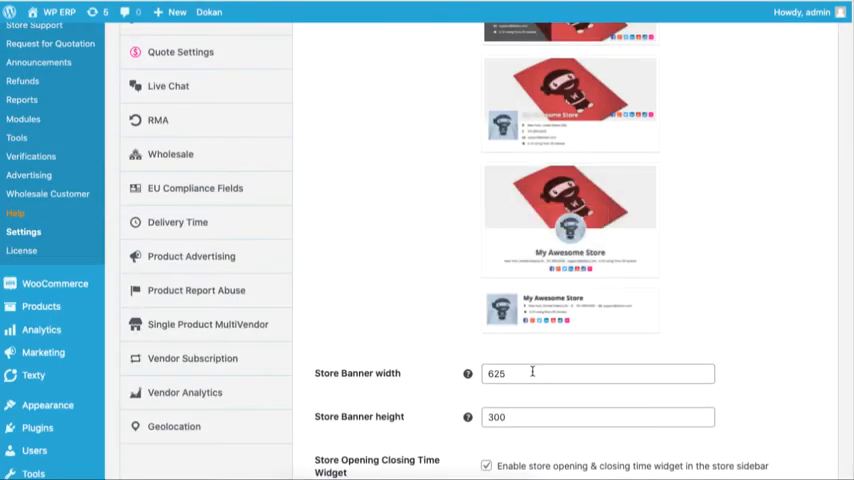
Compare map sources by trying Mapbox and opening its Access Token help link
{"action": "left_click", "coordinate": [174, 248]}
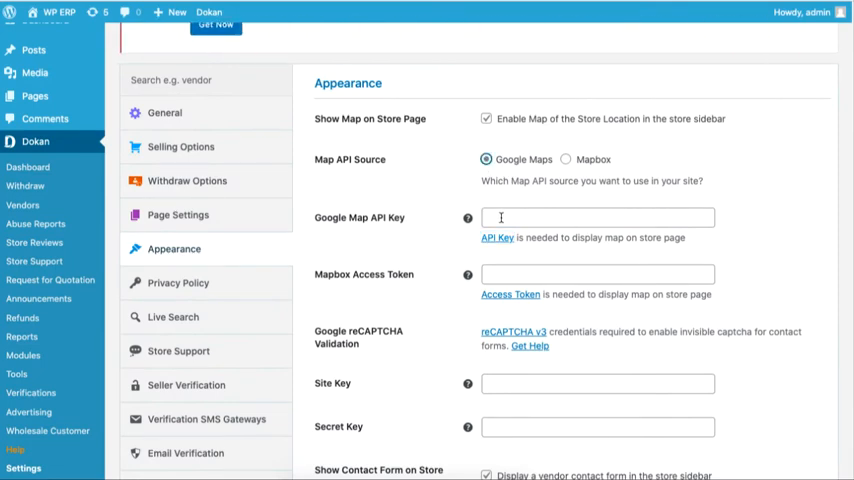
{"action": "left_click", "coordinate": [497, 237]}
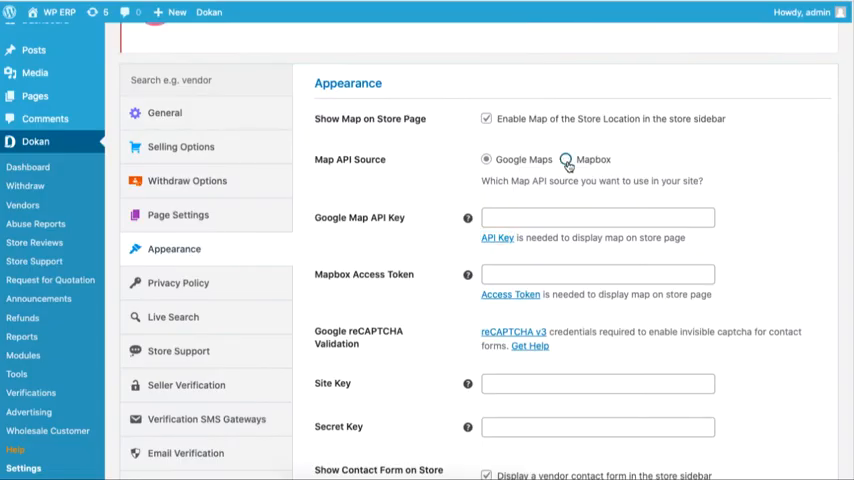
{"action": "left_click", "coordinate": [566, 159]}
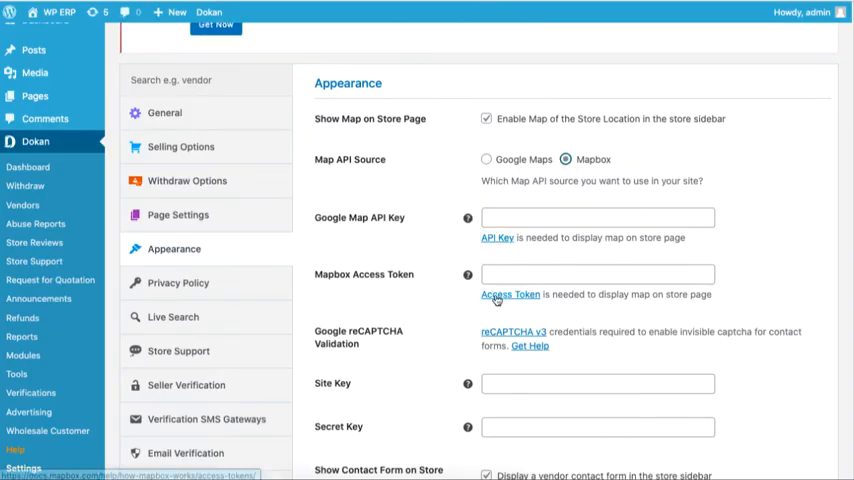
{"action": "left_click", "coordinate": [511, 294]}
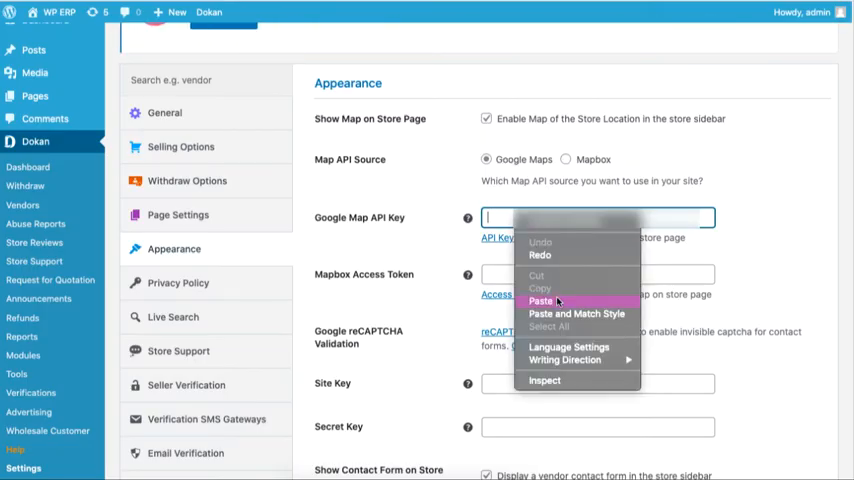
Paste the Google Map API key into the Appearance settings, then go to Geolocation
{"action": "left_click", "coordinate": [540, 301]}
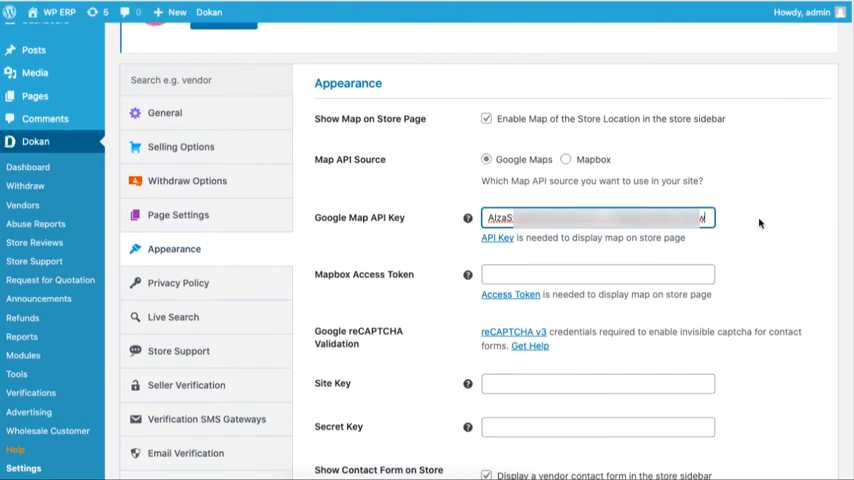
{"action": "scroll", "scroll_direction": "down", "scroll_amount": 3}
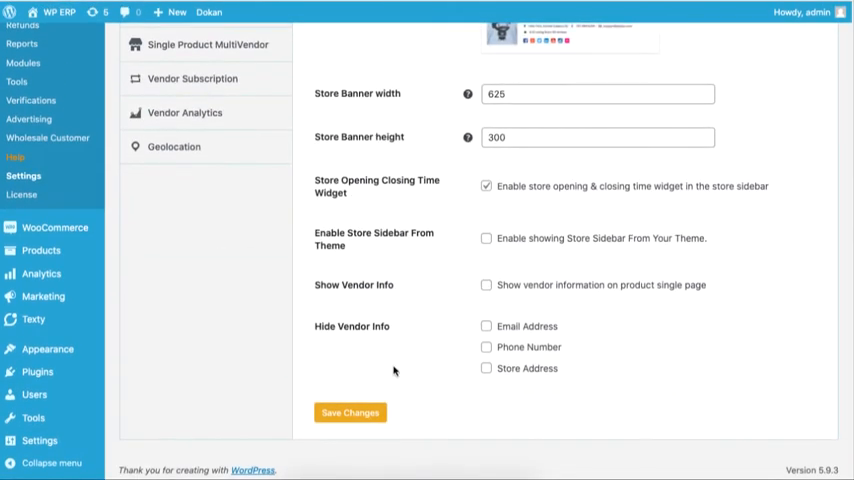
{"action": "scroll", "scroll_direction": "up", "scroll_amount": 3}
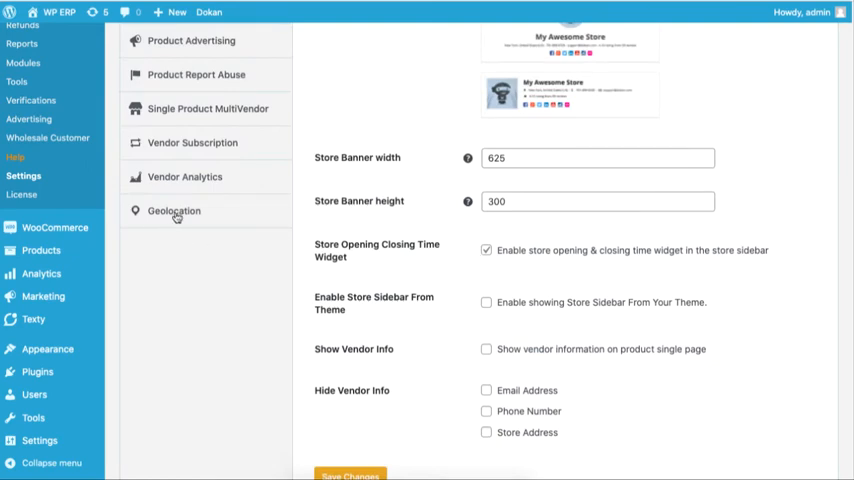
{"action": "left_click", "coordinate": [174, 210]}
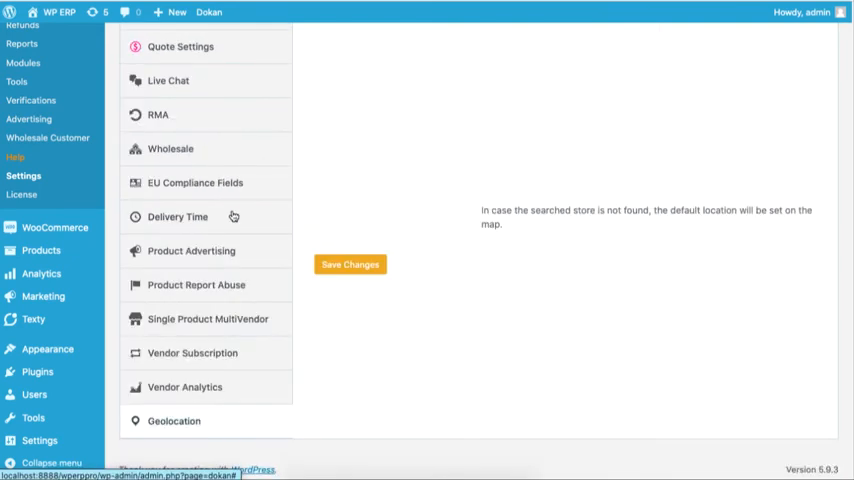
Review the Geolocation Show Map and Map Position options, keeping the map on both pages
{"action": "left_click", "coordinate": [174, 420]}
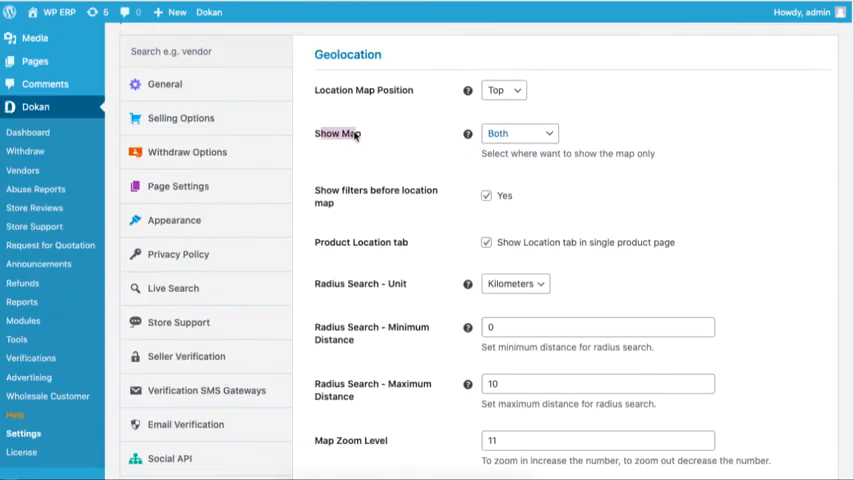
{"action": "left_click", "coordinate": [519, 133]}
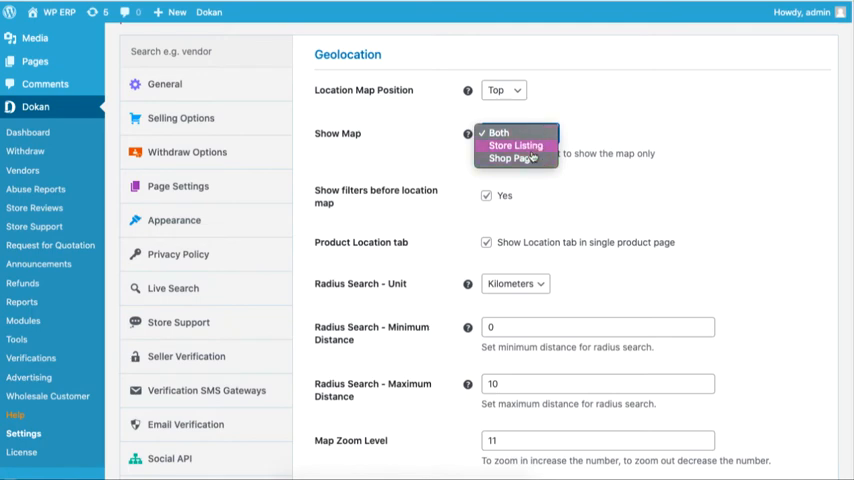
{"action": "left_click", "coordinate": [498, 132]}
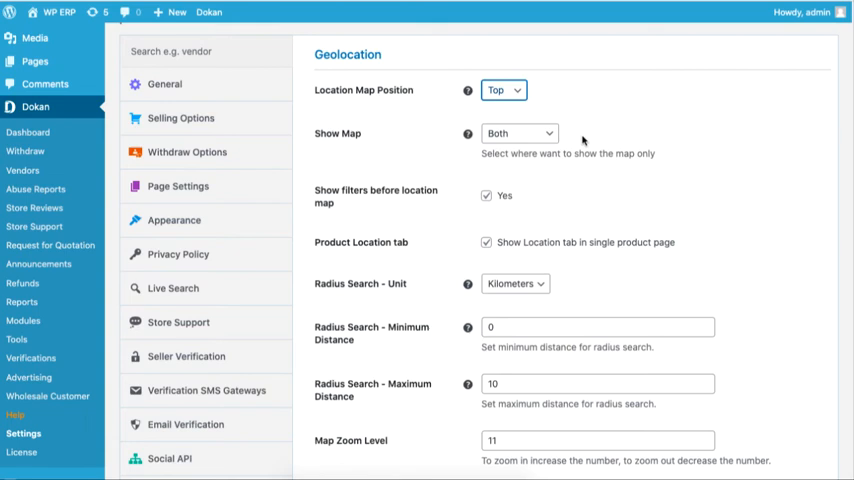
{"action": "left_click", "coordinate": [504, 90]}
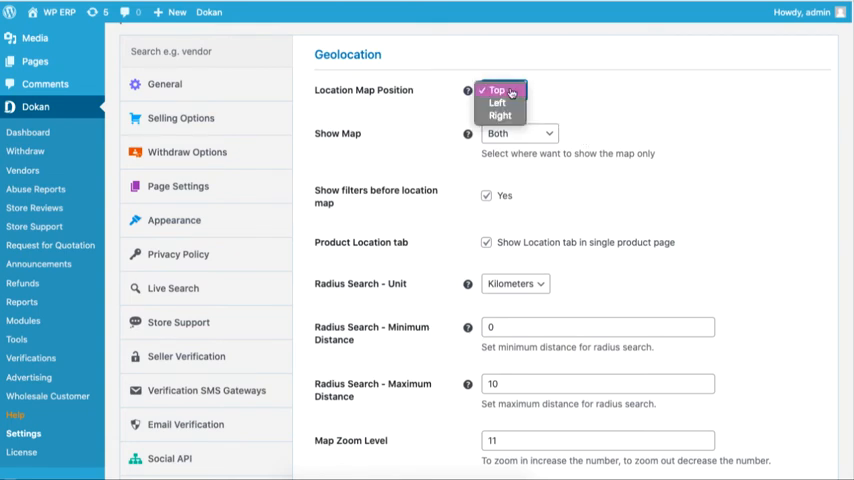
{"action": "mouse_move", "coordinate": [497, 103]}
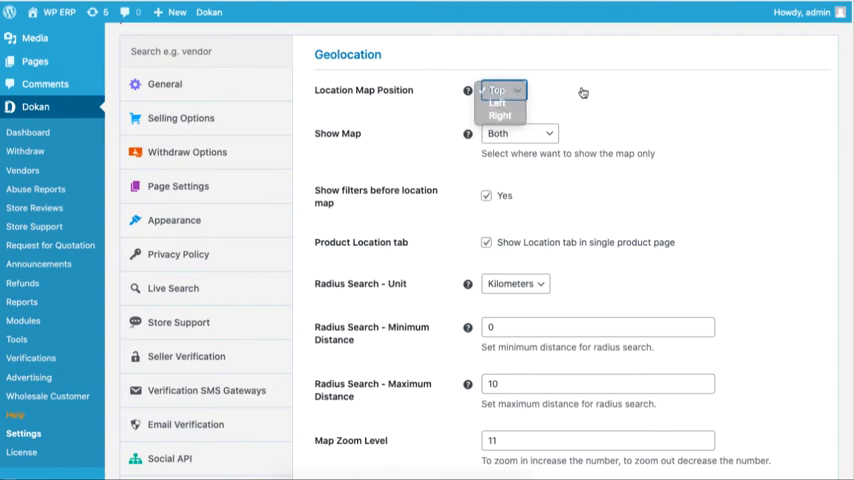
{"action": "scroll", "scroll_direction": "down", "scroll_amount": 3}
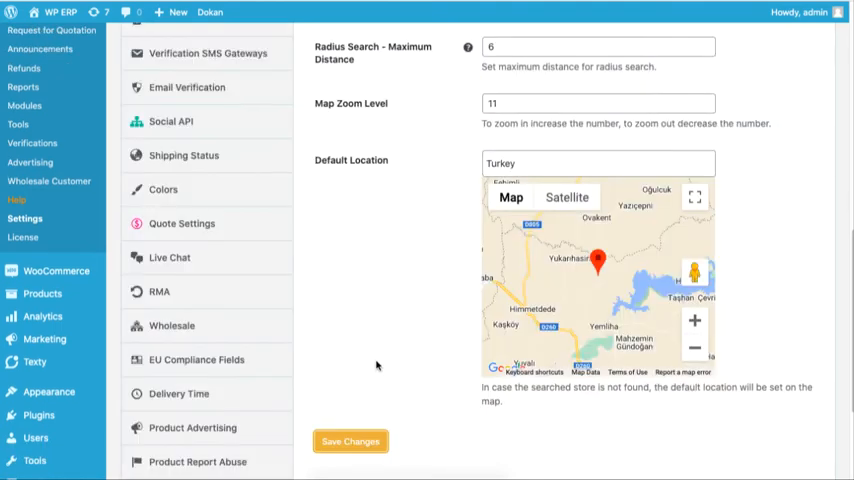
{"action": "scroll", "scroll_direction": "up", "scroll_amount": 3}
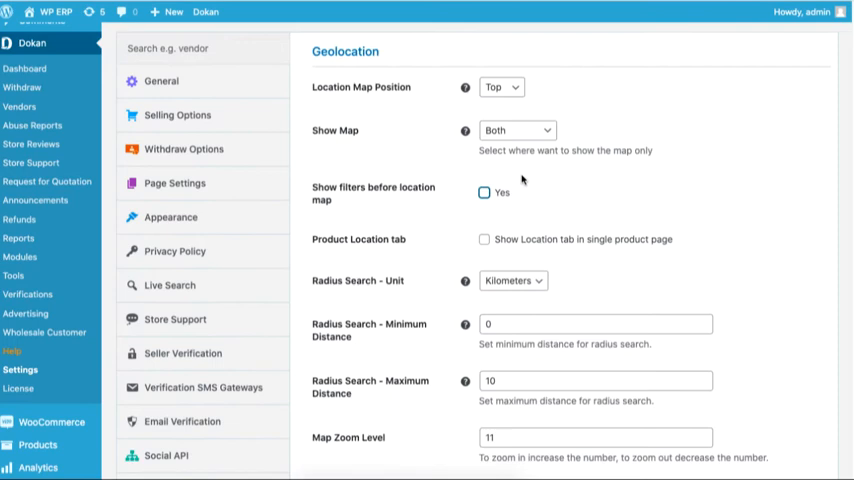
{"action": "mouse_move", "coordinate": [485, 195]}
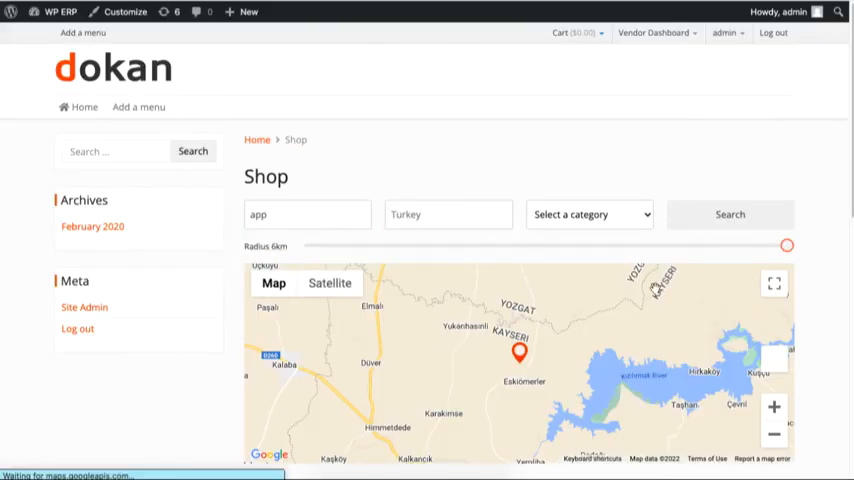
Check the storefront Shop page's location search and map around Turkey
{"action": "left_click", "coordinate": [730, 214]}
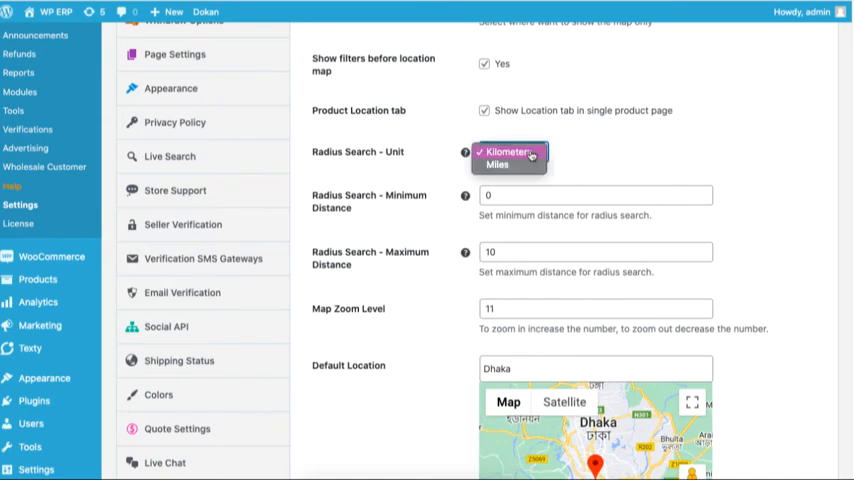
Keep Kilometers as the radius unit, with a 4–6 radius and Dhaka as default location
{"action": "left_click", "coordinate": [508, 151]}
{"action": "type", "text": "6"}
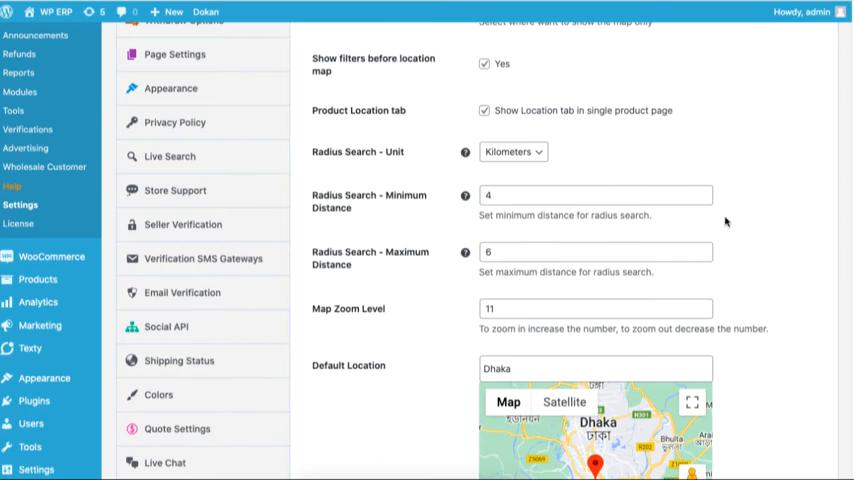
{"action": "scroll", "scroll_direction": "down", "scroll_amount": 3}
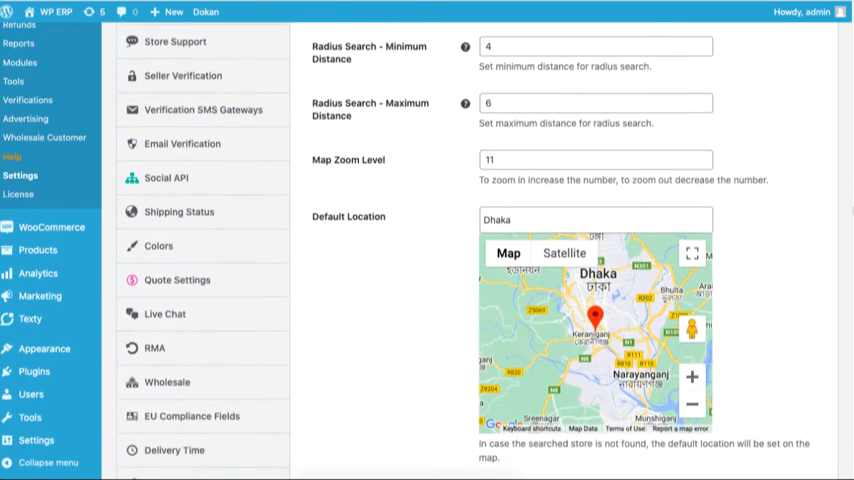
{"action": "scroll", "scroll_direction": "down", "scroll_amount": 3}
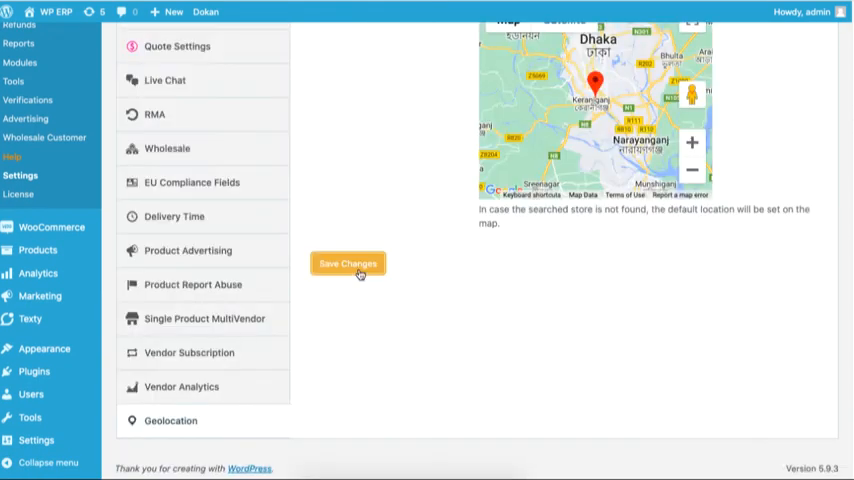
{"action": "scroll", "scroll_direction": "up", "scroll_amount": 3}
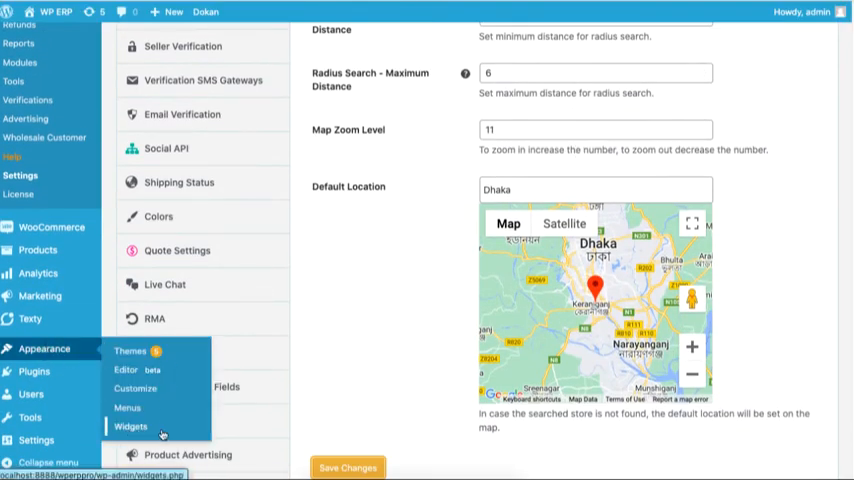
Add the Geolocation Filter Form widget to the Dokan Store Sidebar with Product type, and update
{"action": "left_click", "coordinate": [131, 426]}
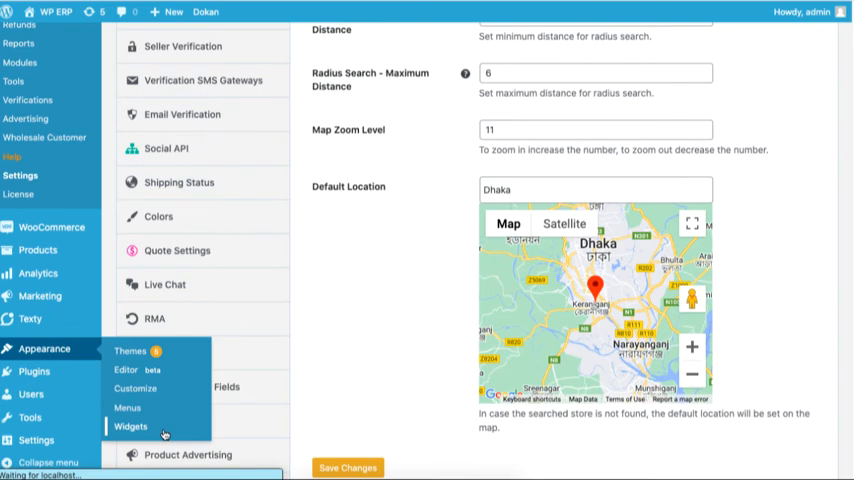
{"action": "left_click", "coordinate": [131, 426]}
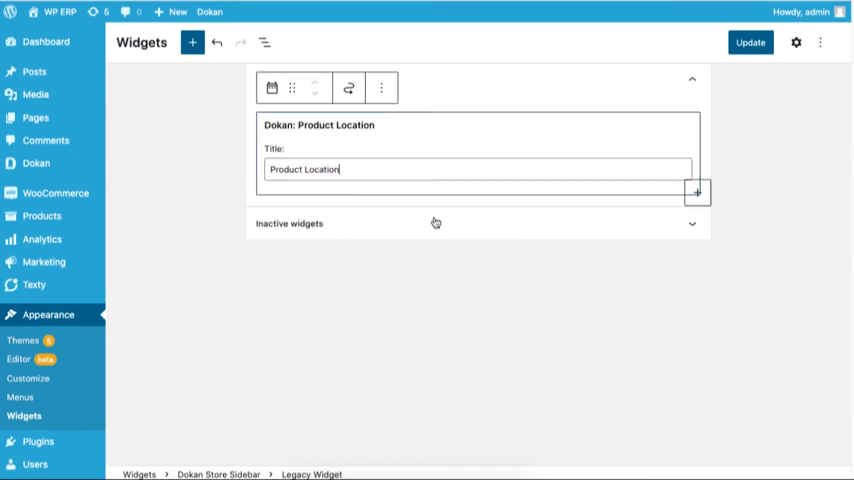
{"action": "left_click", "coordinate": [382, 88]}
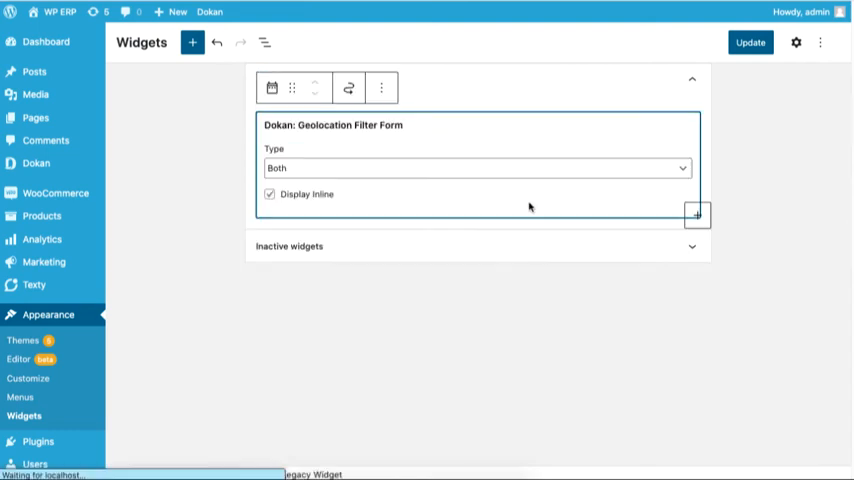
{"action": "left_click", "coordinate": [477, 168]}
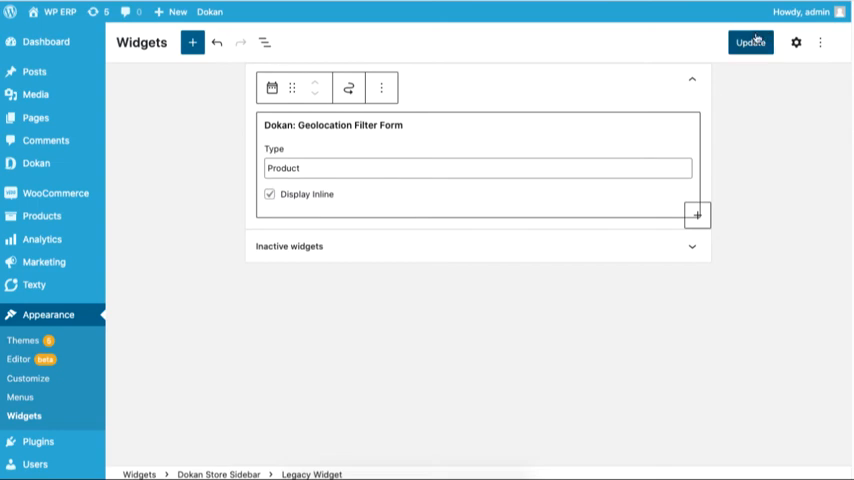
{"action": "left_click", "coordinate": [749, 43]}
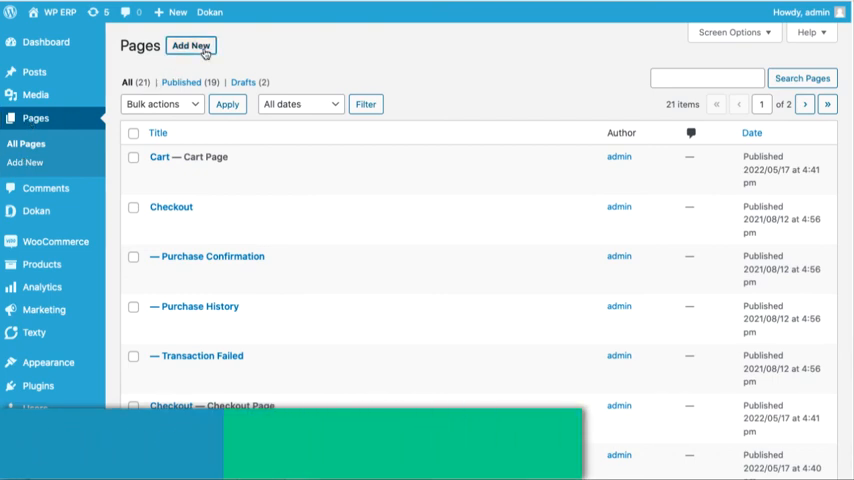
Create a page with the Geolocation Filter Form Dokan shortcode and view the shop
{"action": "left_click", "coordinate": [190, 46]}
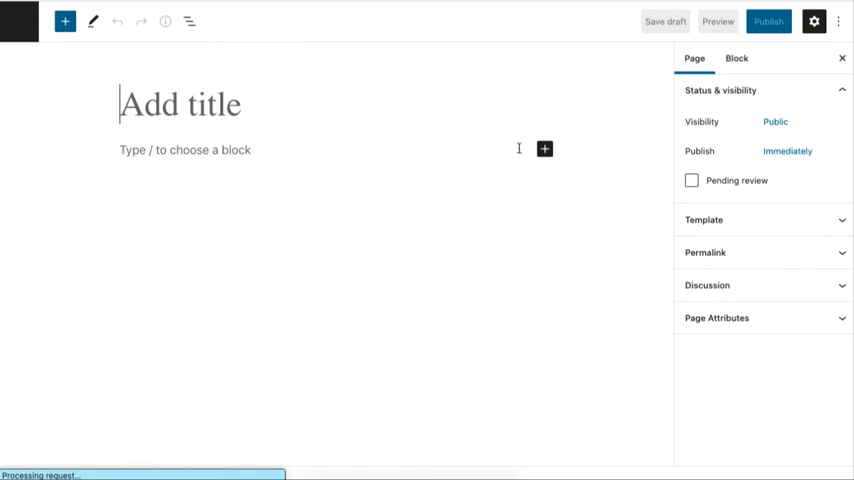
{"action": "left_click", "coordinate": [544, 149]}
{"action": "type", "text": "dokan"}
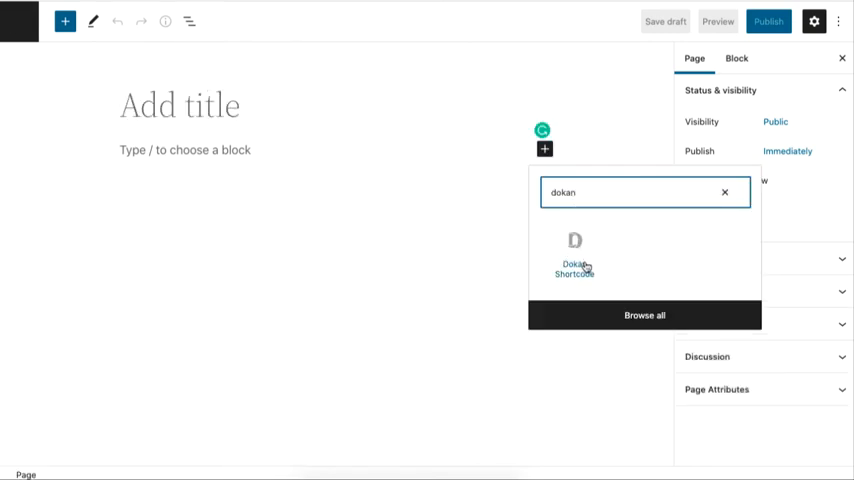
{"action": "left_click", "coordinate": [575, 255]}
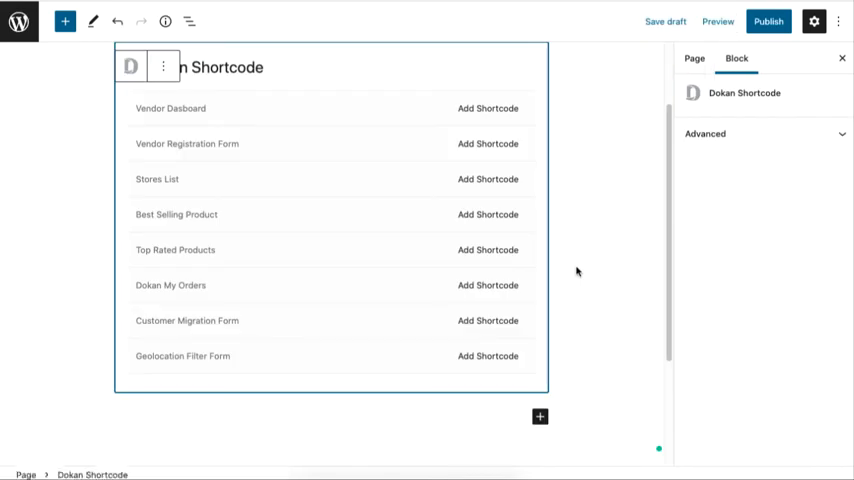
{"action": "left_click", "coordinate": [488, 356]}
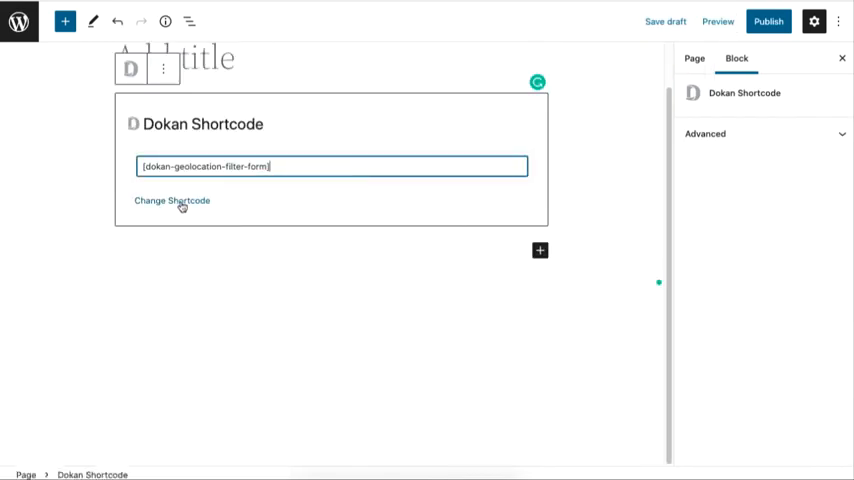
{"action": "mouse_move", "coordinate": [572, 181]}
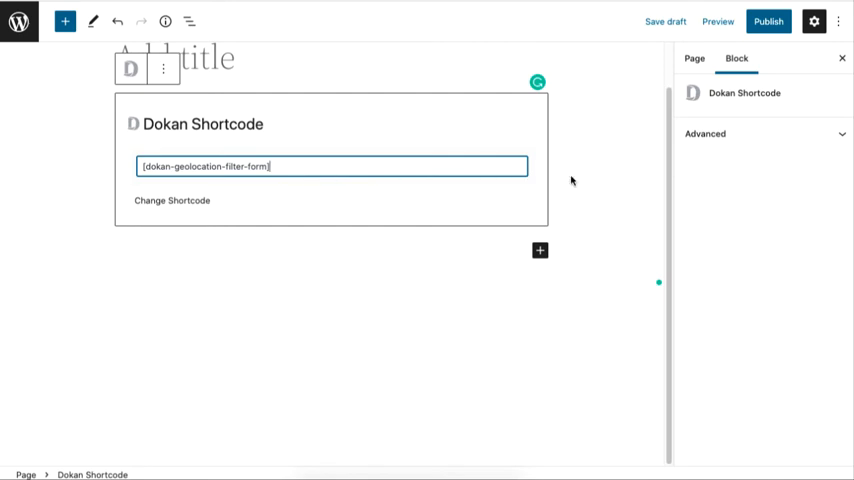
{"action": "left_click", "coordinate": [717, 21]}
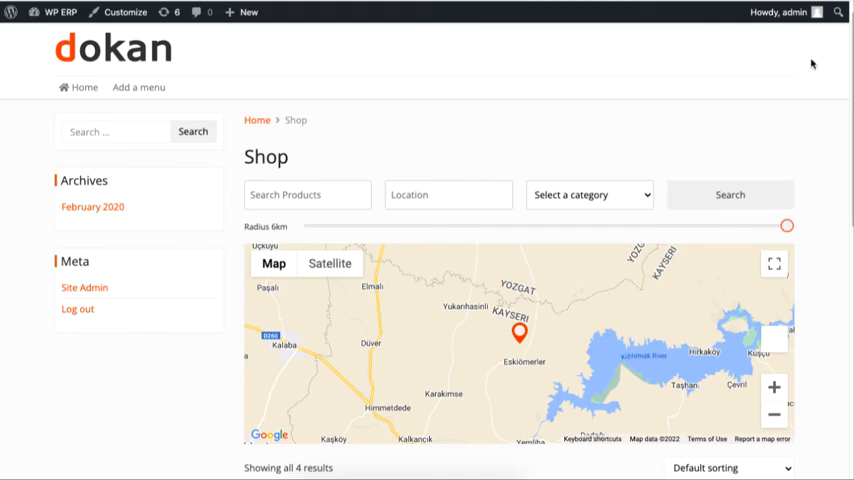
Open the Vendor Dashboard showing zero sales and five live products
{"action": "left_click", "coordinate": [656, 33]}
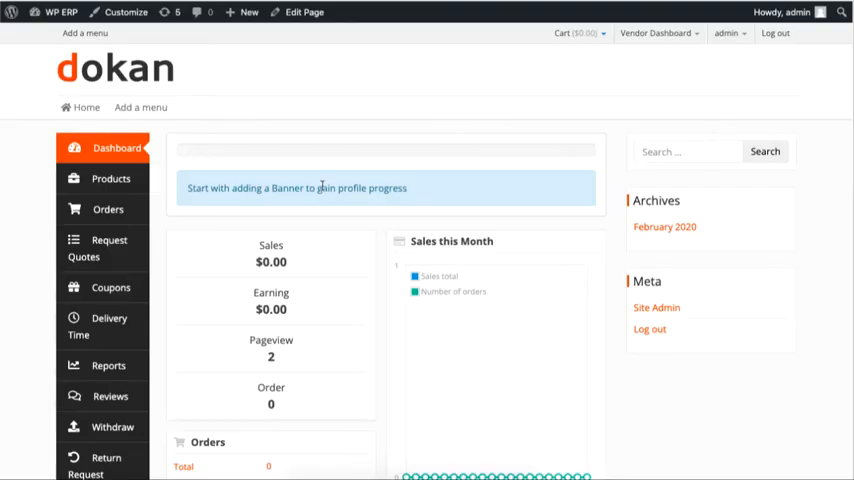
{"action": "scroll", "scroll_direction": "down", "scroll_amount": 3}
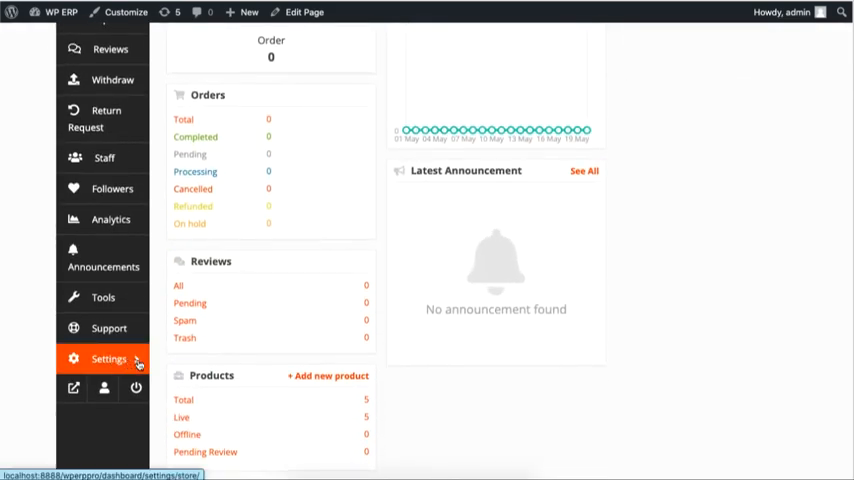
Set the vendor store map location to İstanbul, Turkey and update the store settings
{"action": "left_click", "coordinate": [108, 358]}
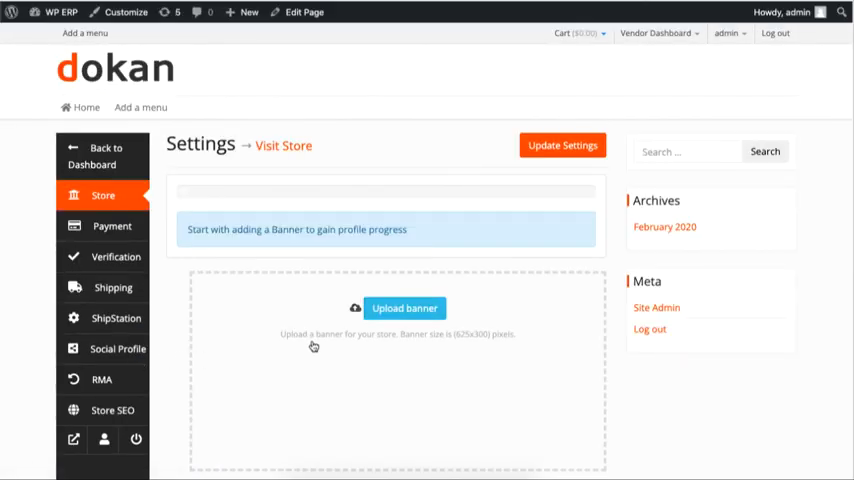
{"action": "scroll", "scroll_direction": "down", "scroll_amount": 3}
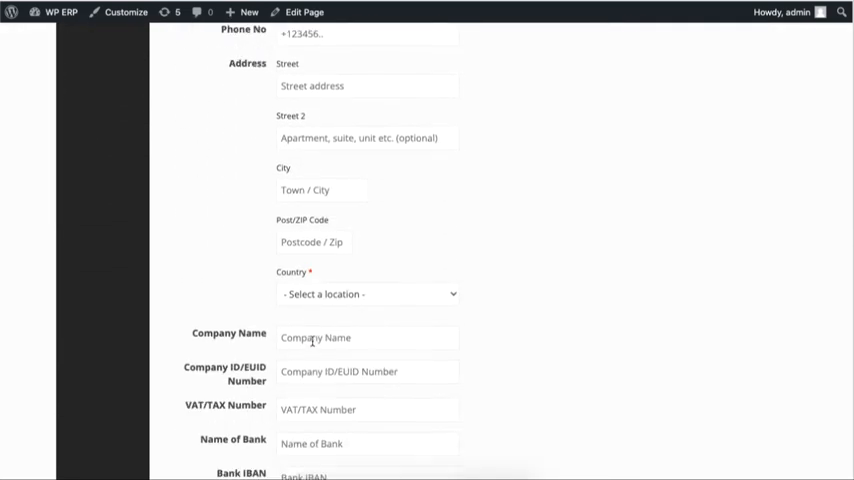
{"action": "scroll", "scroll_direction": "down", "scroll_amount": 3}
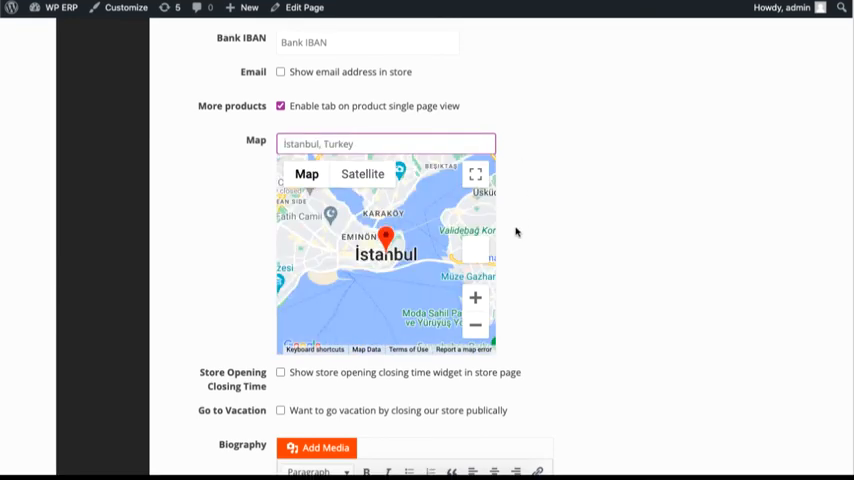
{"action": "scroll", "scroll_direction": "down", "scroll_amount": 3}
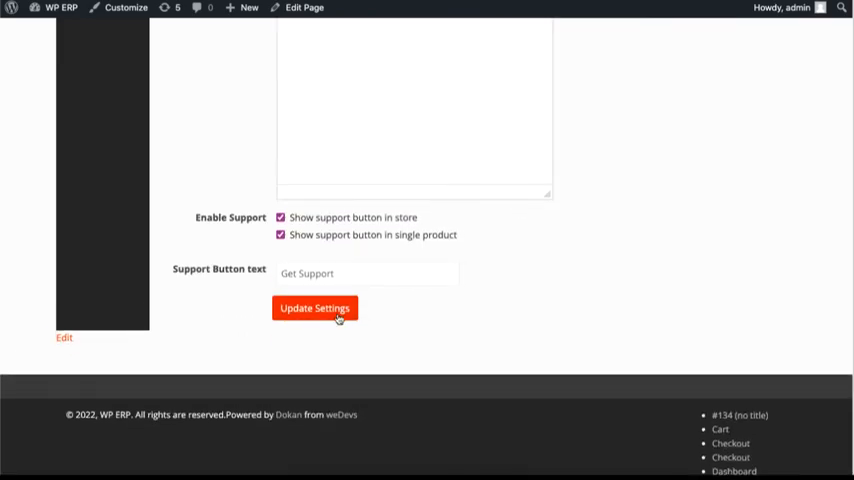
{"action": "left_click", "coordinate": [315, 308]}
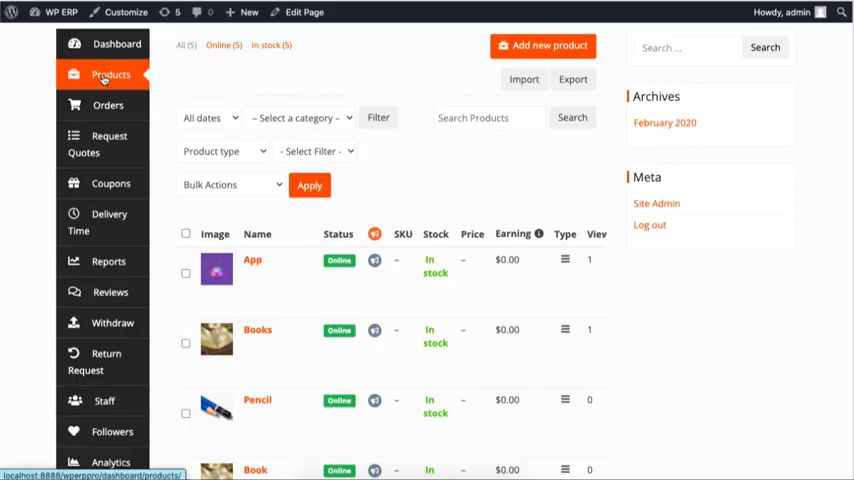
{"action": "mouse_move", "coordinate": [252, 260]}
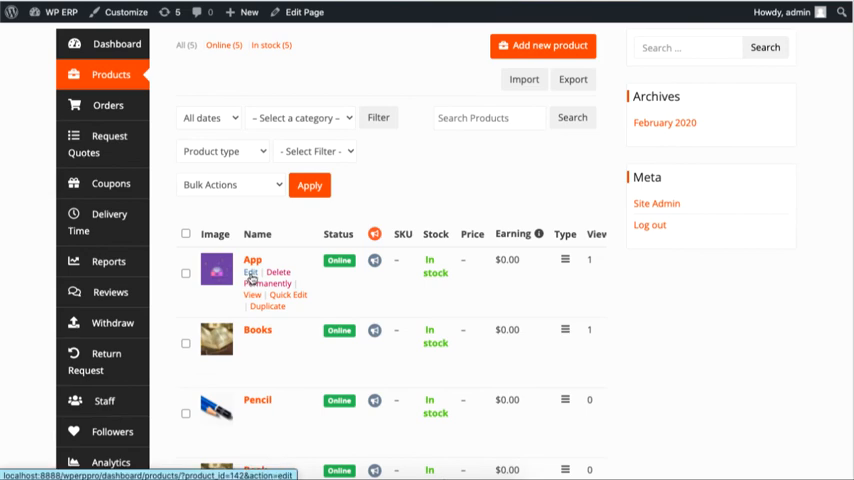
Edit the App product and uncheck 'Same as store' so it can take its own location
{"action": "left_click", "coordinate": [250, 272]}
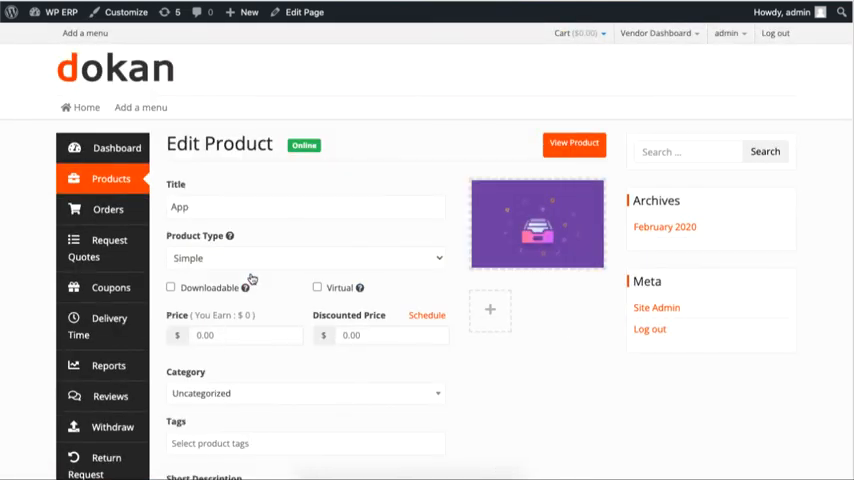
{"action": "scroll", "scroll_direction": "down", "scroll_amount": 3}
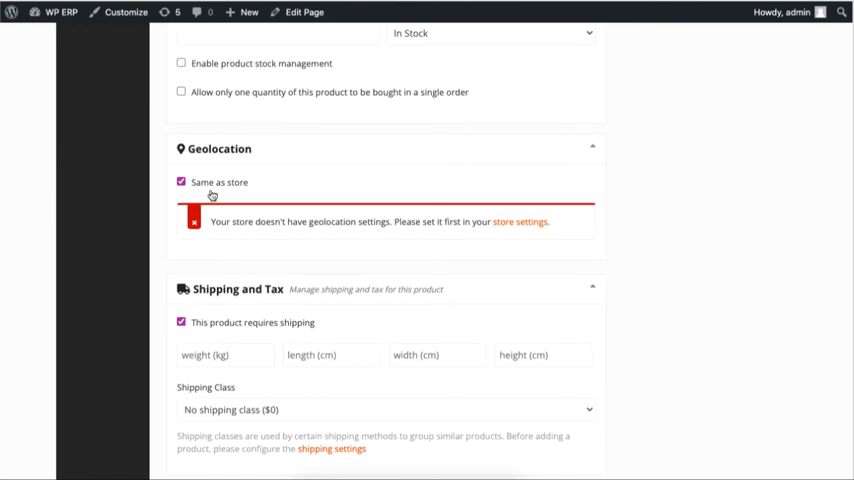
{"action": "left_click", "coordinate": [181, 182]}
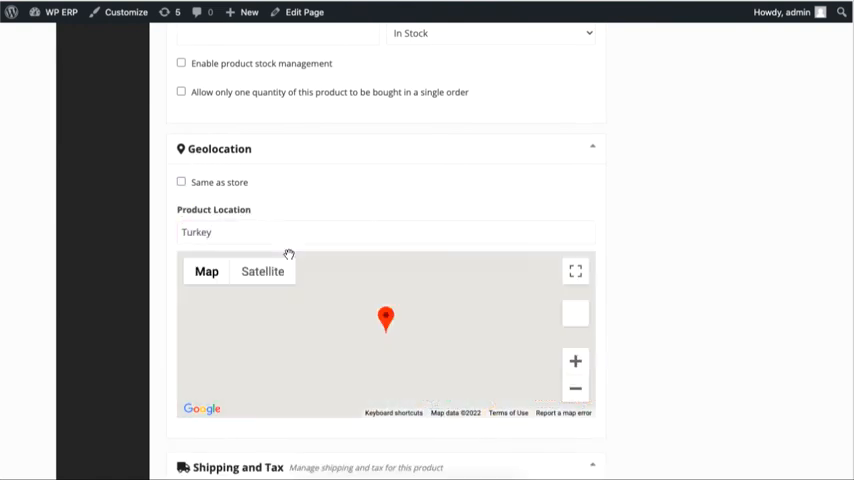
{"action": "scroll", "scroll_direction": "down", "scroll_amount": 3}
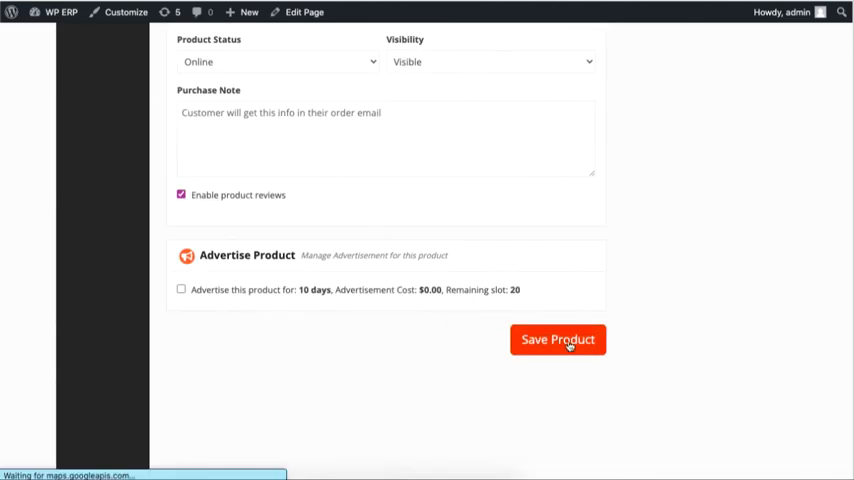